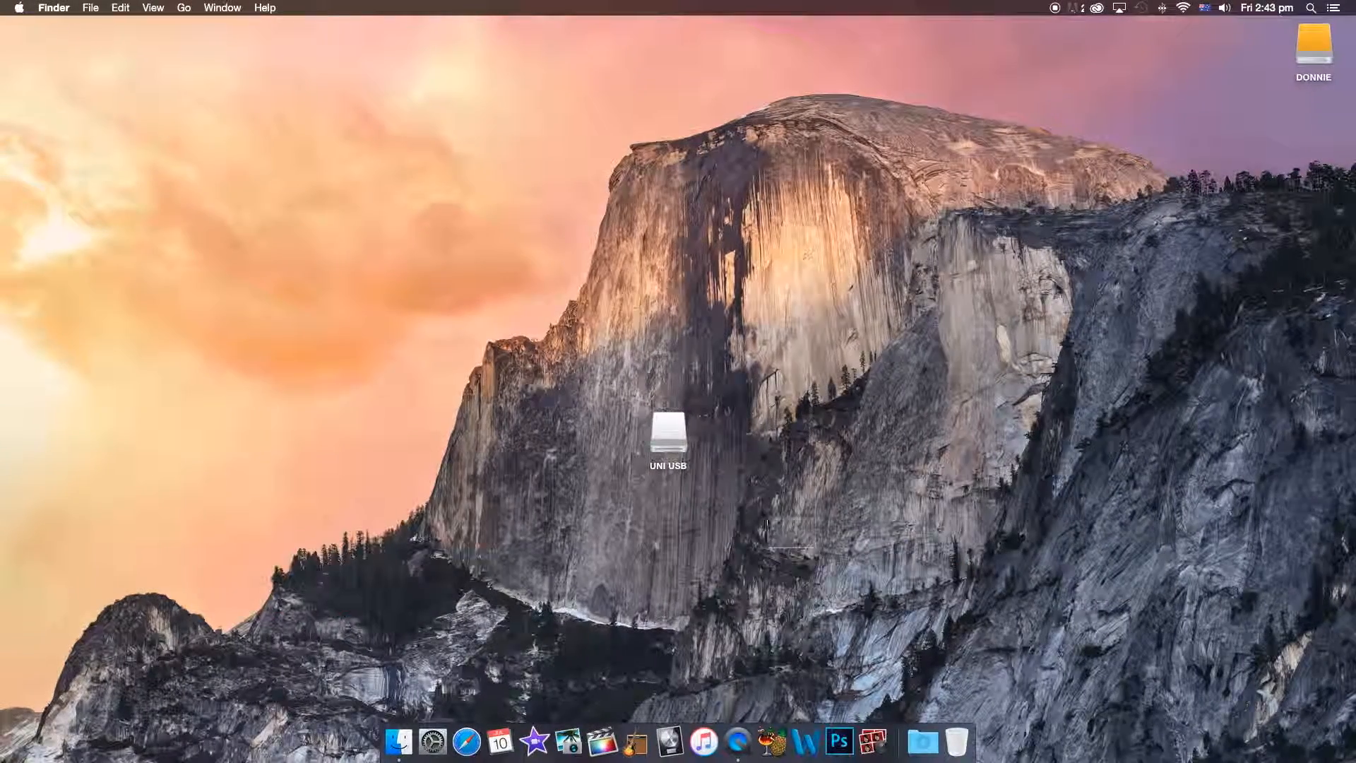
Launch Disk Utility from the Utilities folder inside Applications in Finder
click(668, 434)
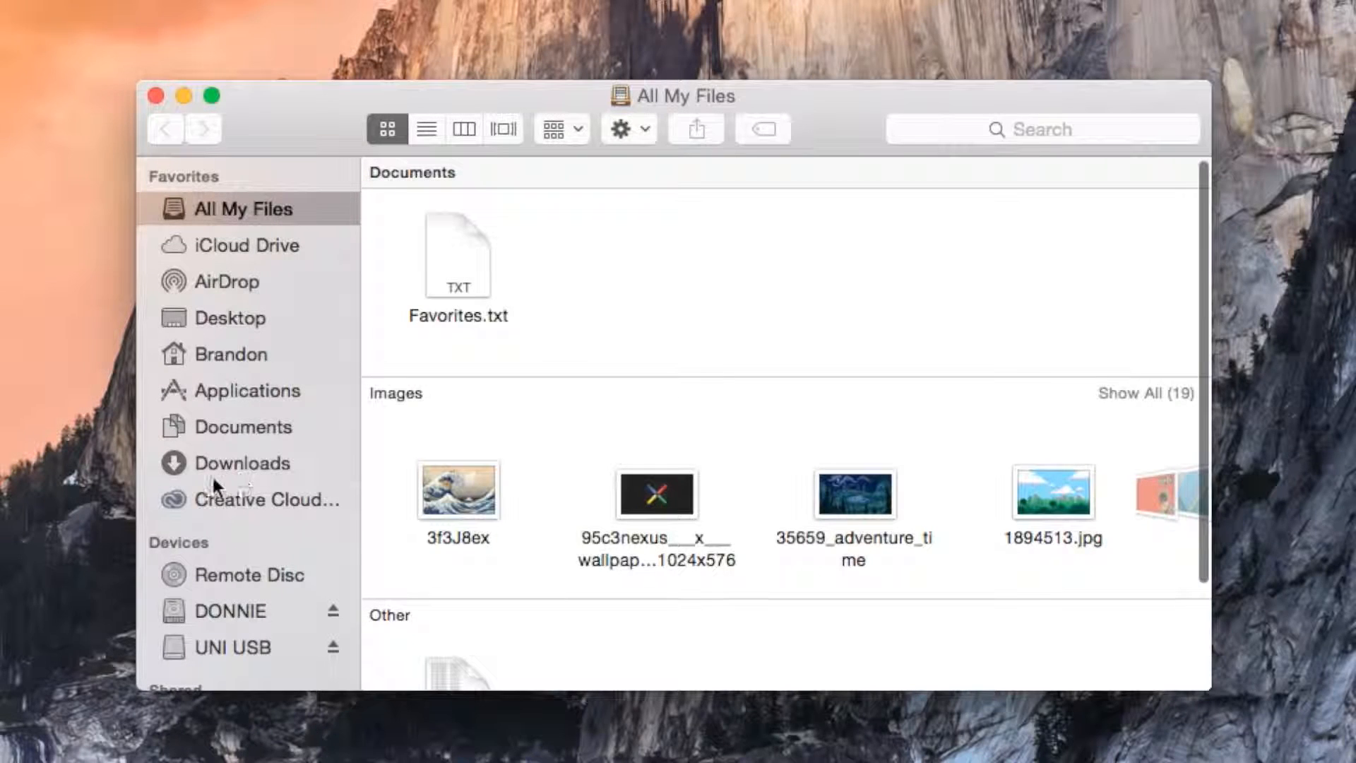
click(249, 390)
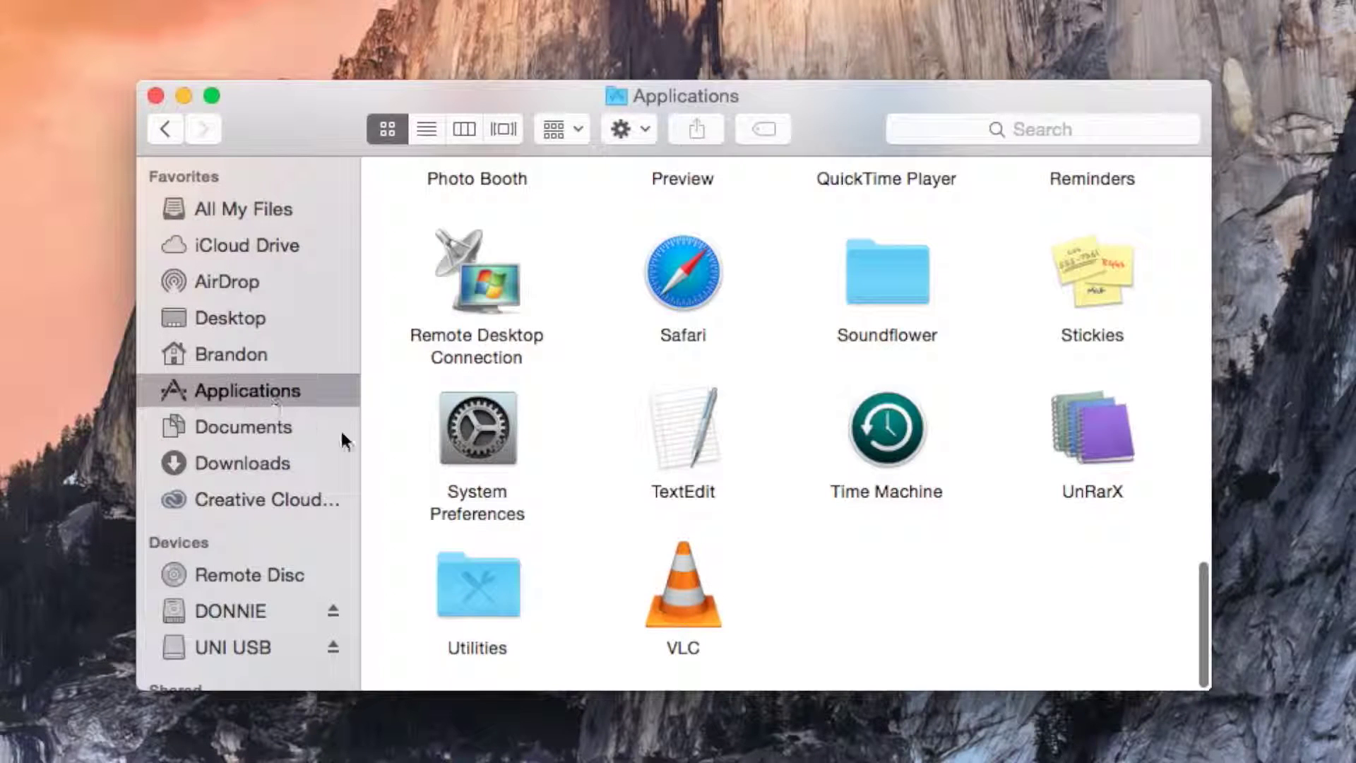
double_click(476, 591)
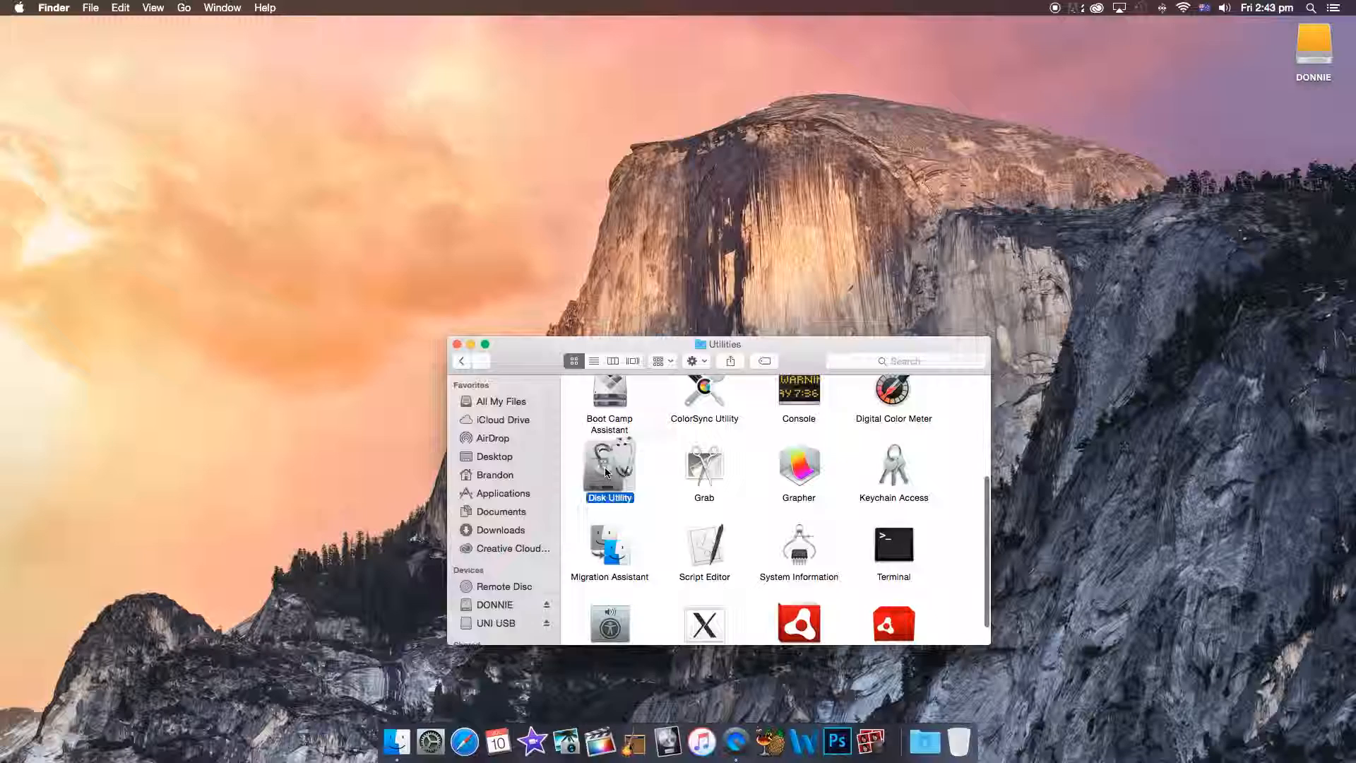
double_click(609, 463)
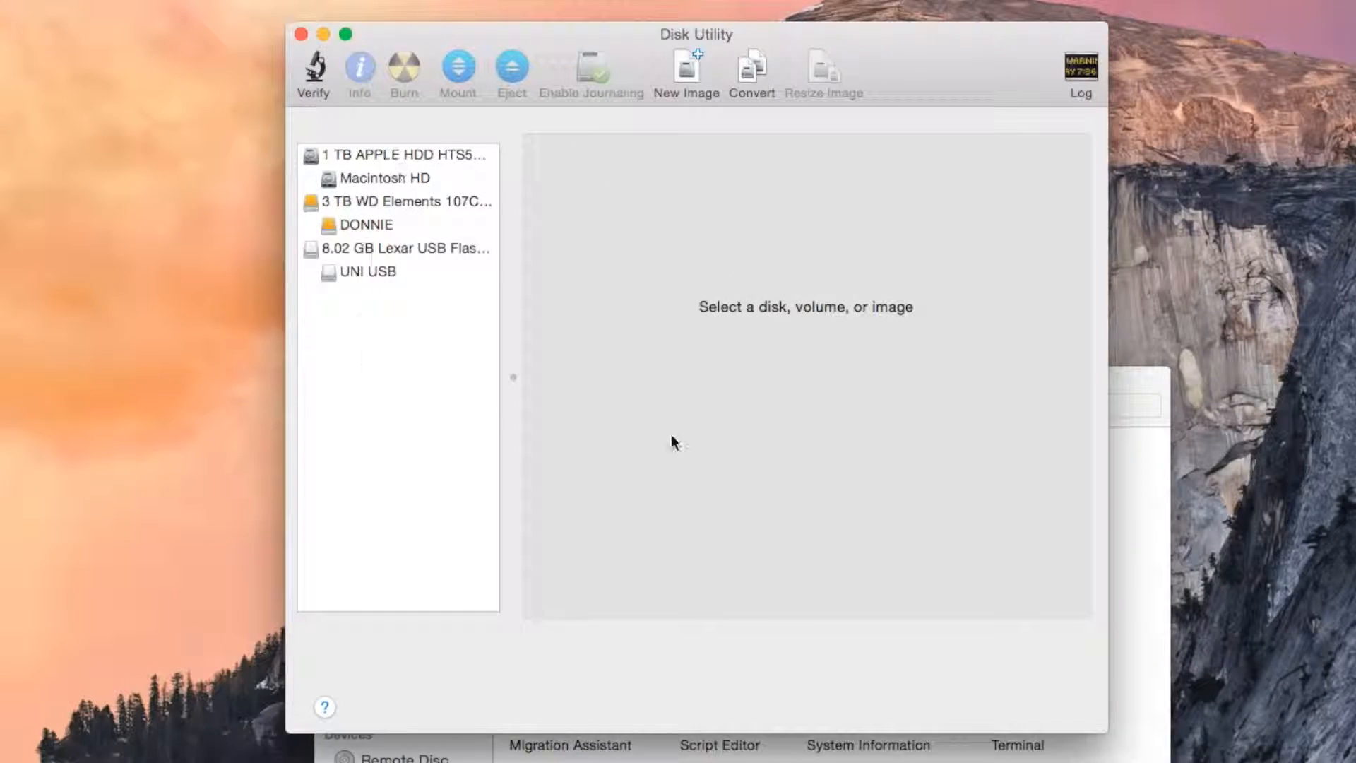
Select the UNI USB volume and show its Erase settings: MS-DOS (FAT), name UNI USB
click(368, 271)
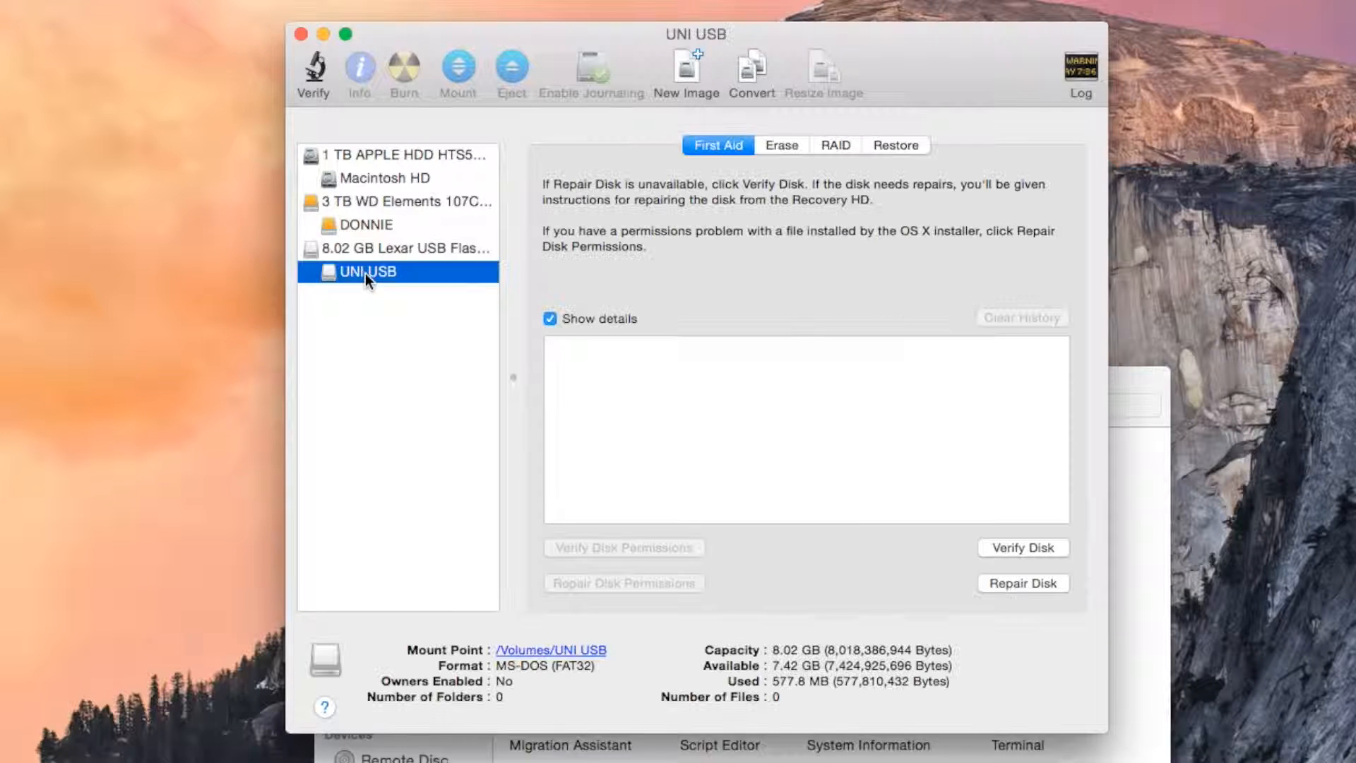
click(780, 144)
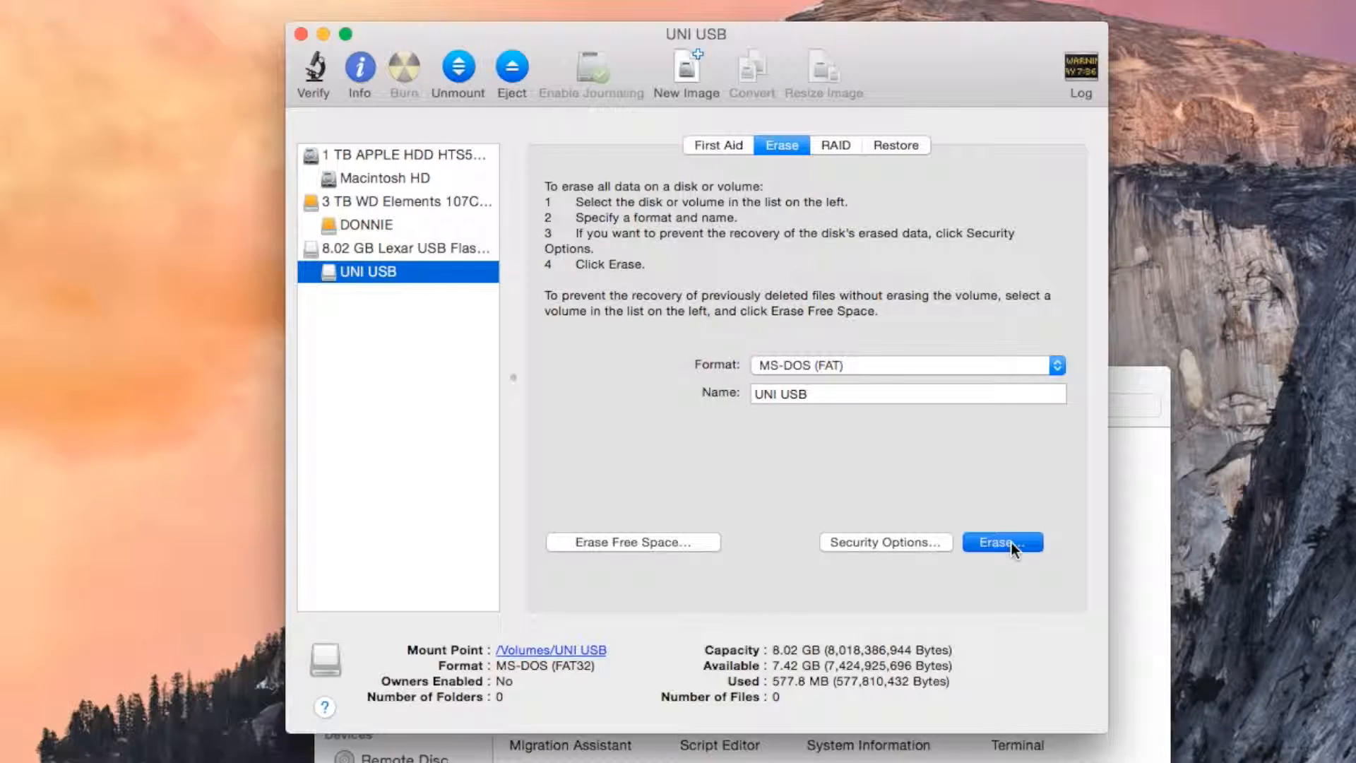
Confirm erasing UNI USB as MS-DOS (FAT), leaving about 8 GB free and 20 KB used
click(1003, 542)
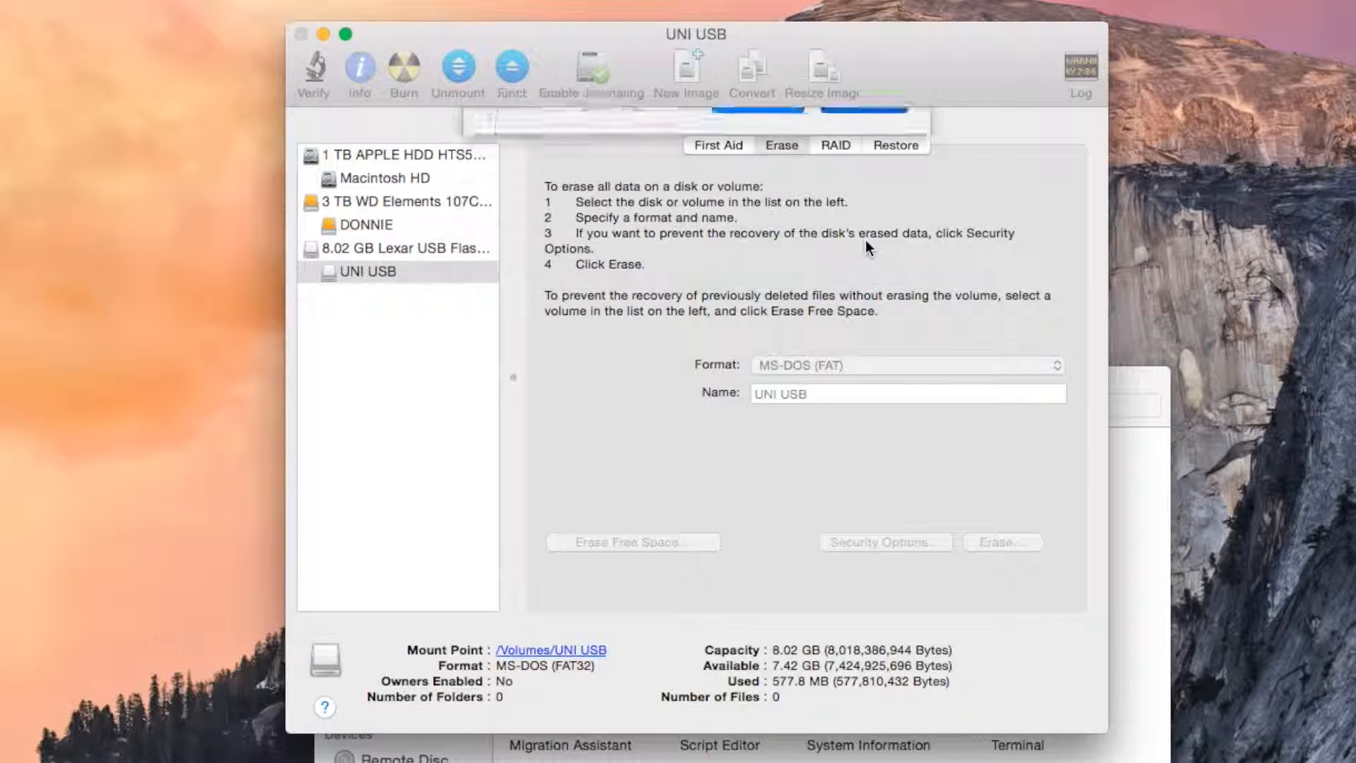
click(1003, 543)
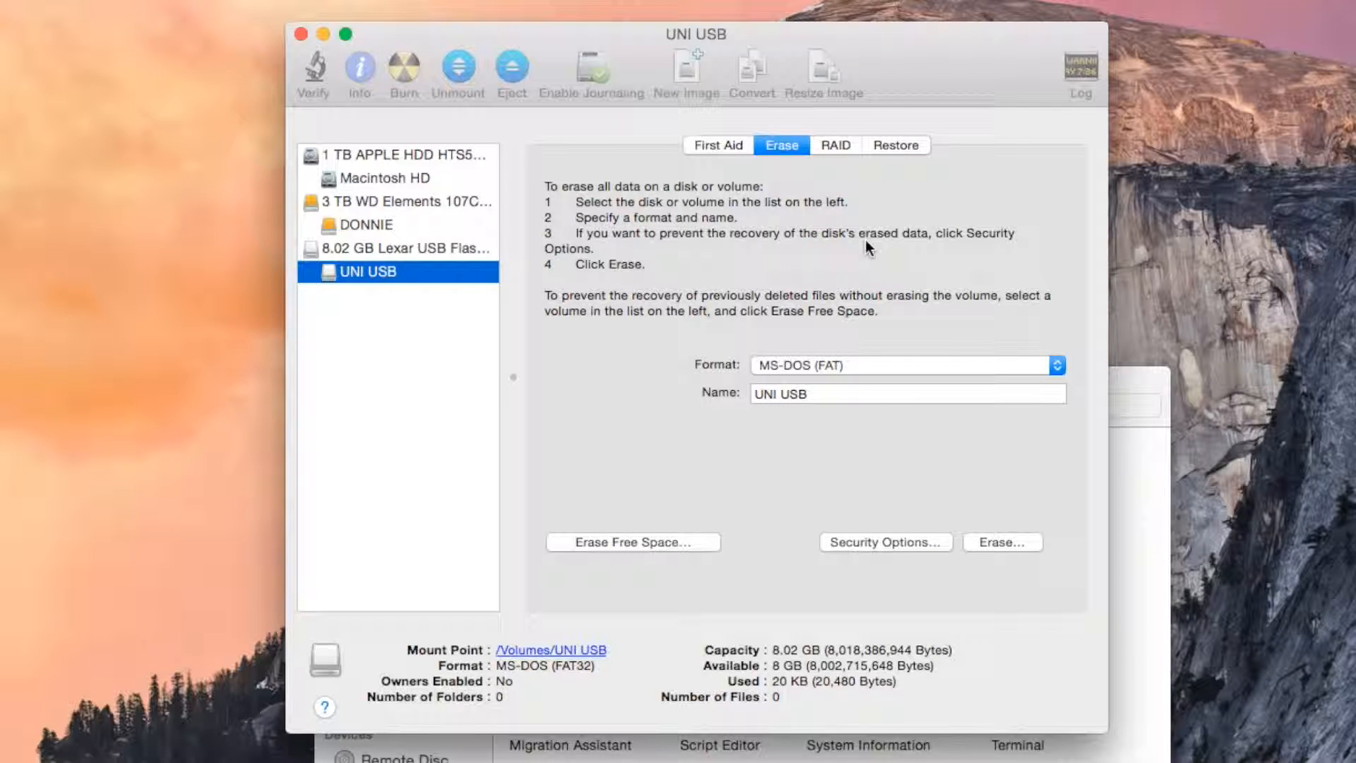
mouse_move(885, 542)
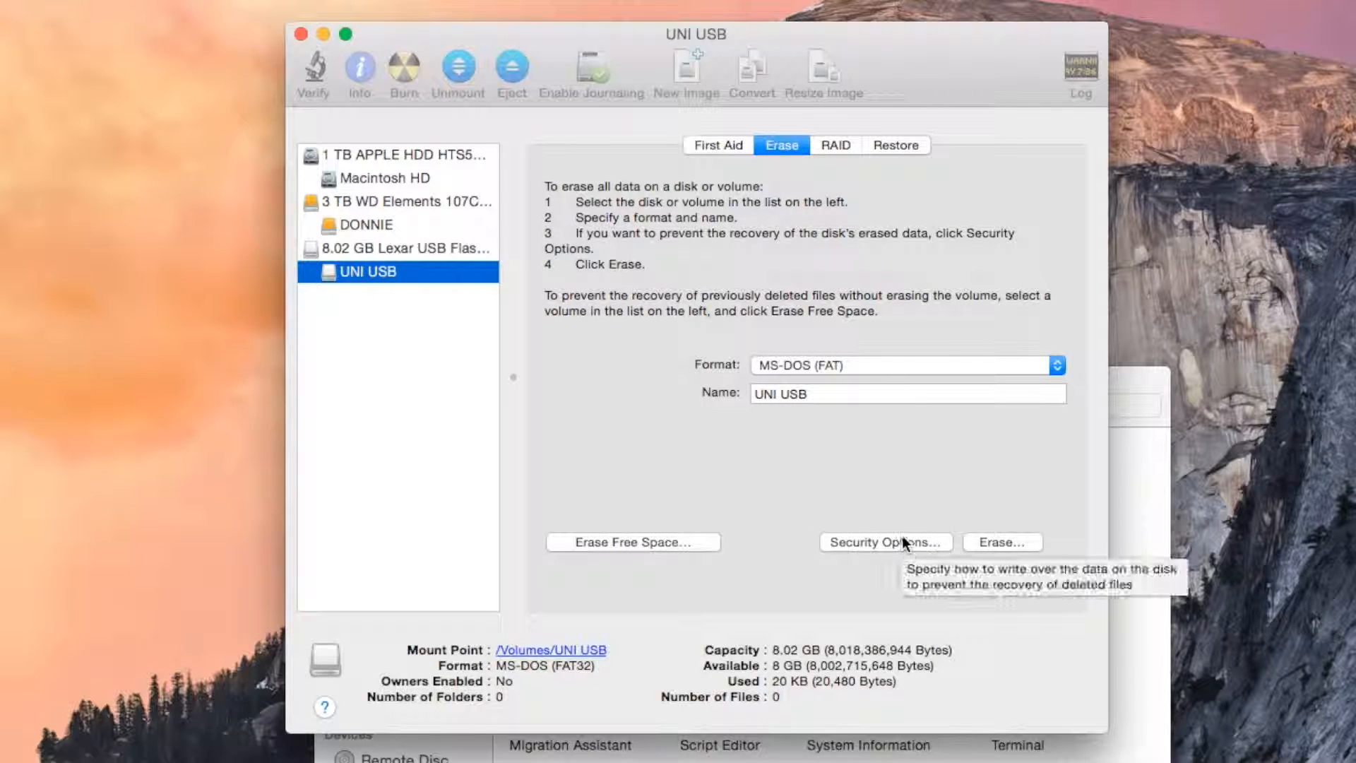